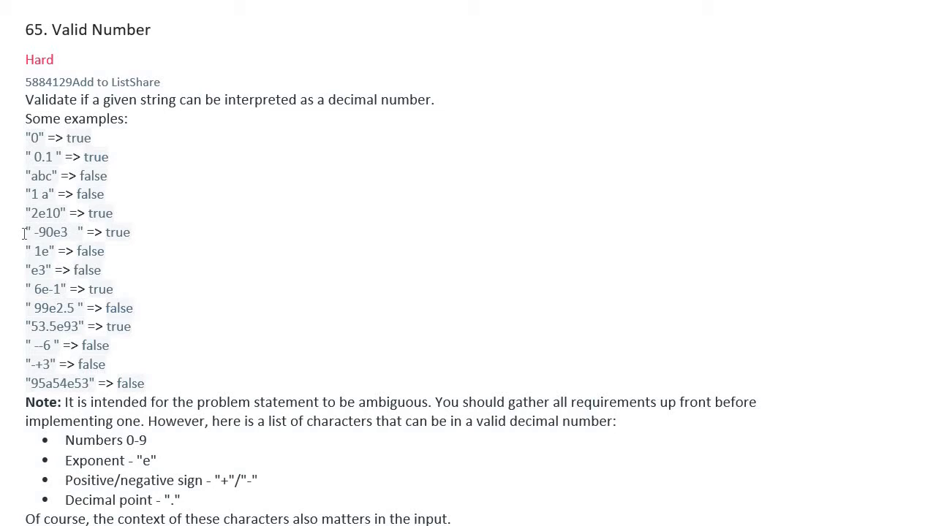
mouse_move(25, 251)
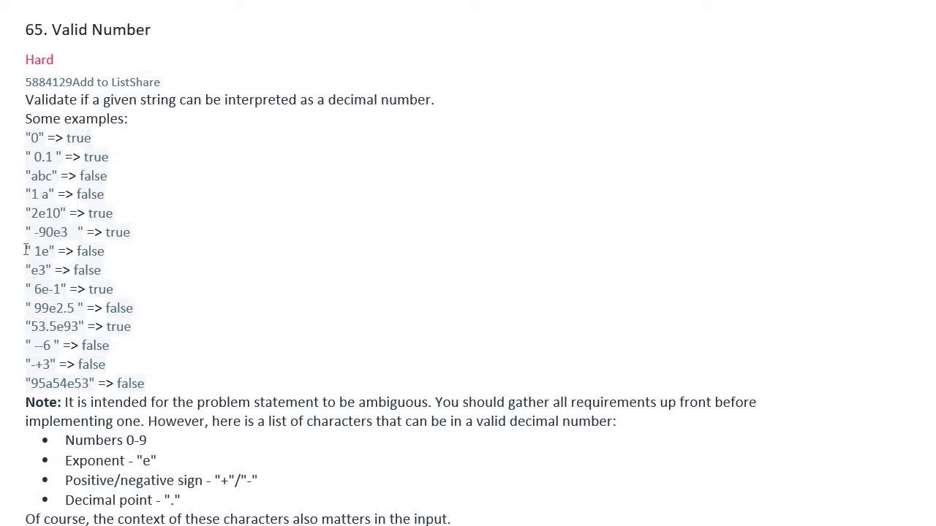
mouse_move(28, 270)
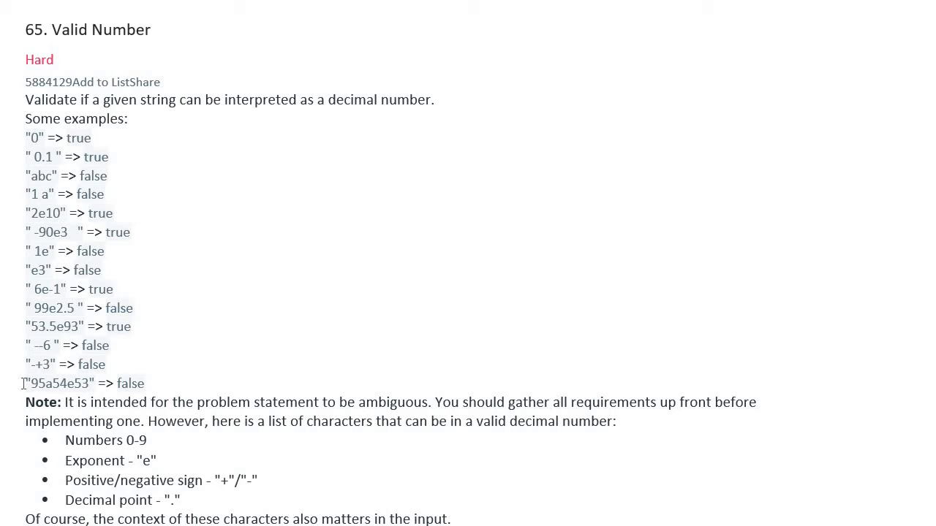
Scroll down to the 2015 C++ signature update note and the Accepted/Submissions counts.
scroll("down", 3)
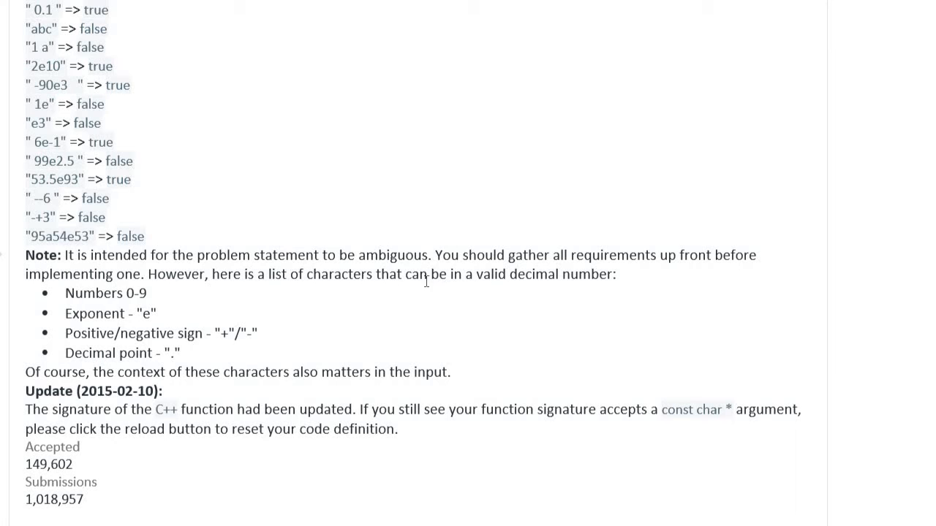
mouse_move(541, 284)
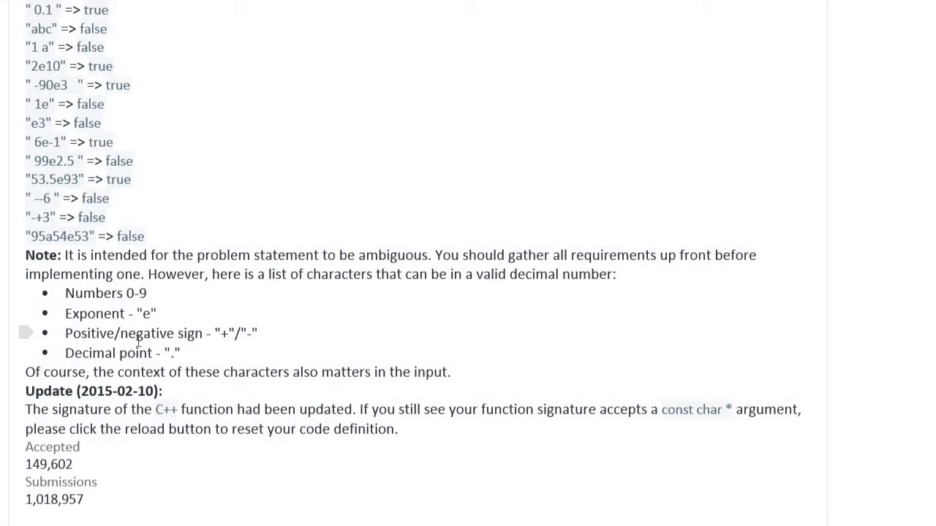
mouse_move(108, 369)
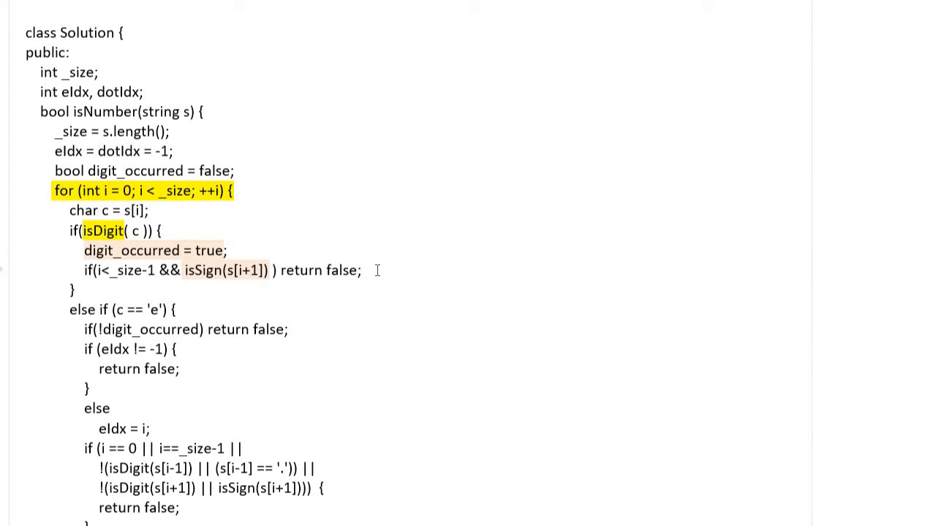
Scroll down to the decimal-point, sign and alphabet branches of the solution.
scroll("down", 3)
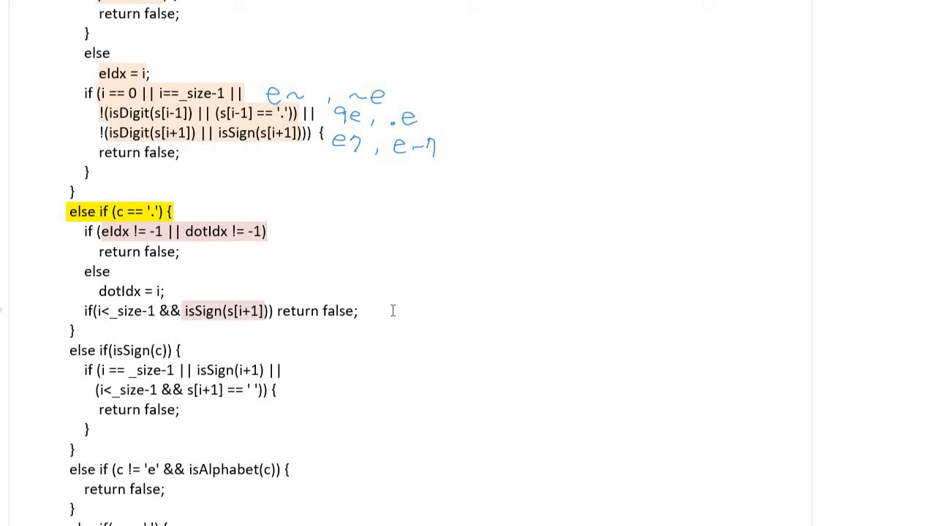
Reveal the sign, letter and space branches and highlight the two-line isDigit-or-dot condition.
scroll("down", 3)
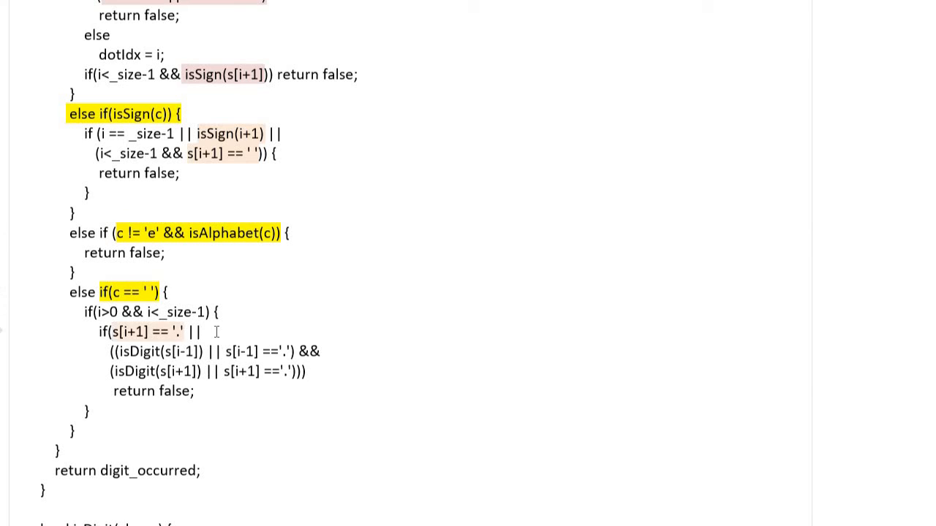
left_click_drag(110, 351, 326, 372)
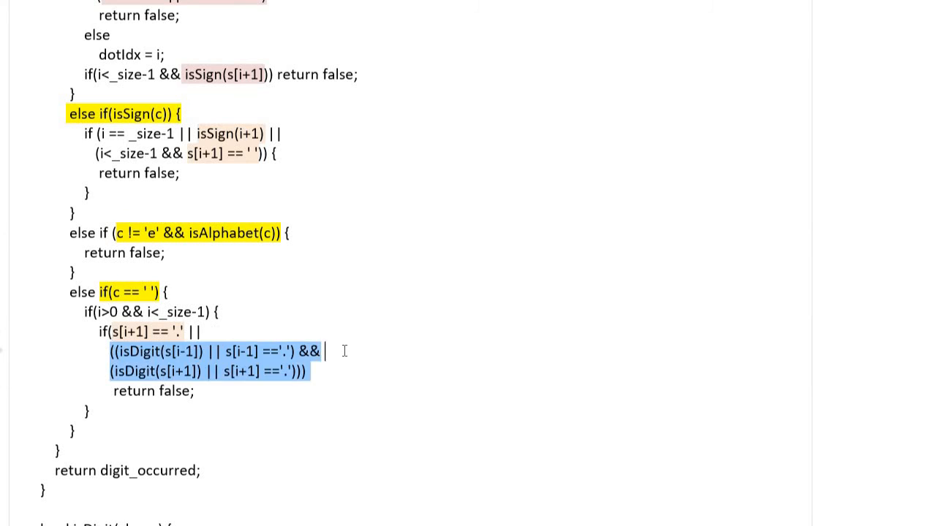